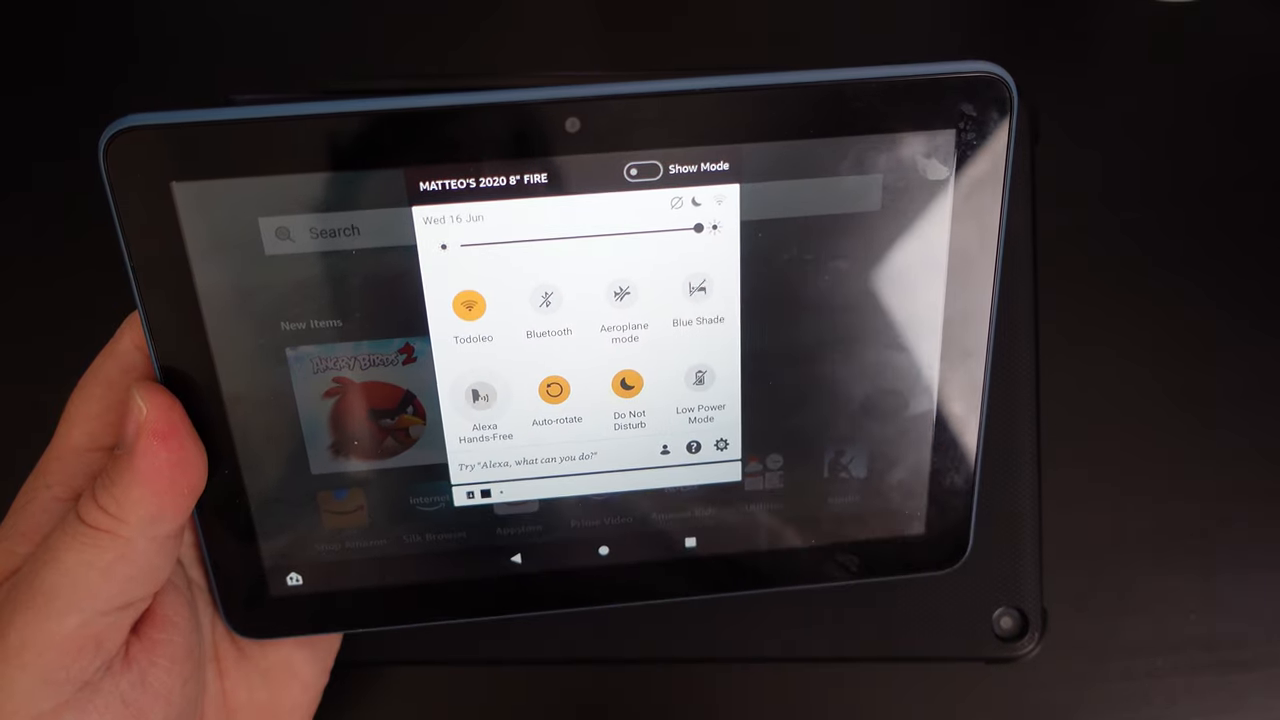
Step: Turn off the Alexa Hands-Free tile, leaving Wi-Fi, Auto-rotate and Do Not Disturb on
{"action": "left_click", "coordinate": [483, 390]}
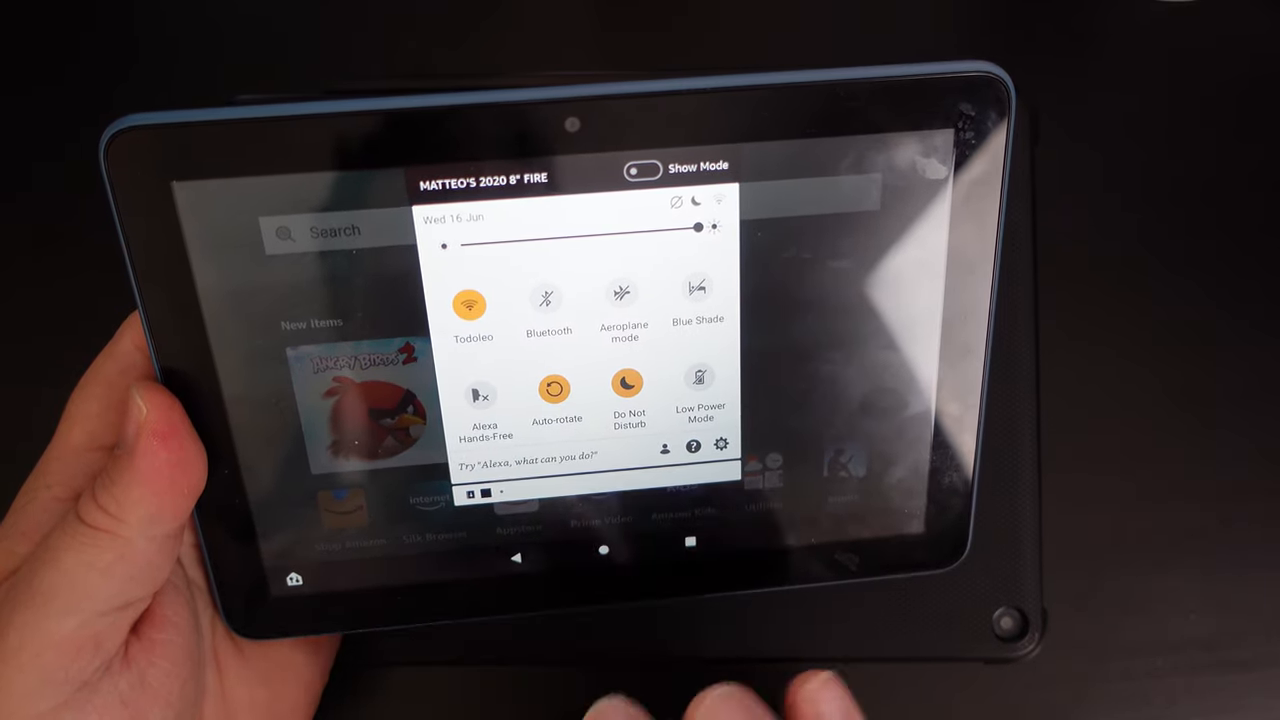
{"action": "mouse_move", "coordinate": [690, 540]}
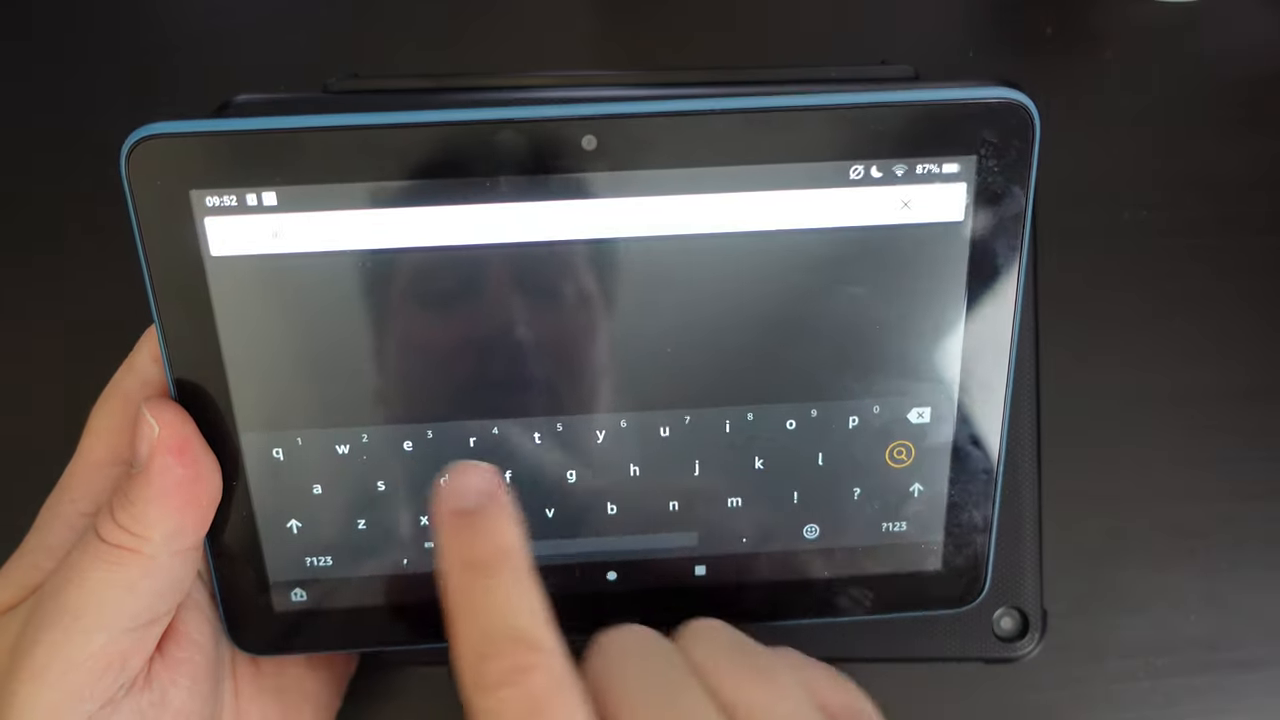
Step: Search Settings for 'alexa' to reach the Alexa settings page
{"action": "type", "text": "alexa"}
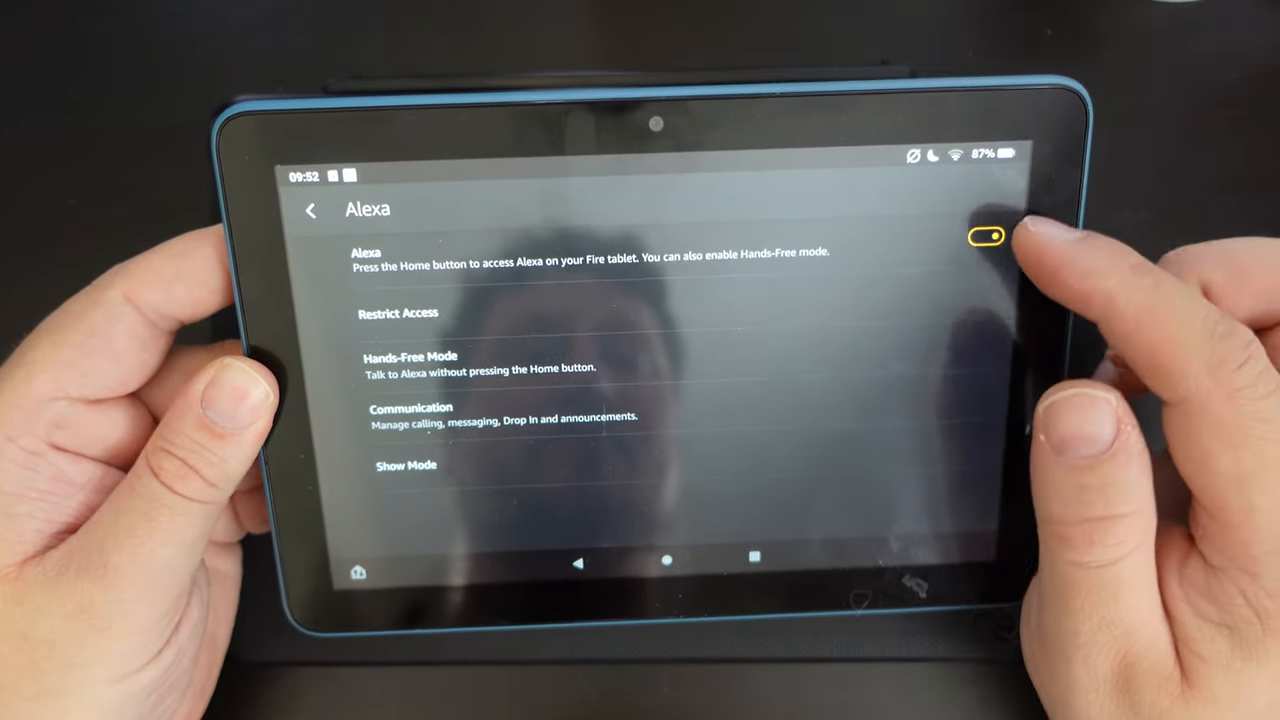
Step: Switch Alexa off on the Alexa settings page and reopen quick settings
{"action": "left_click", "coordinate": [985, 236]}
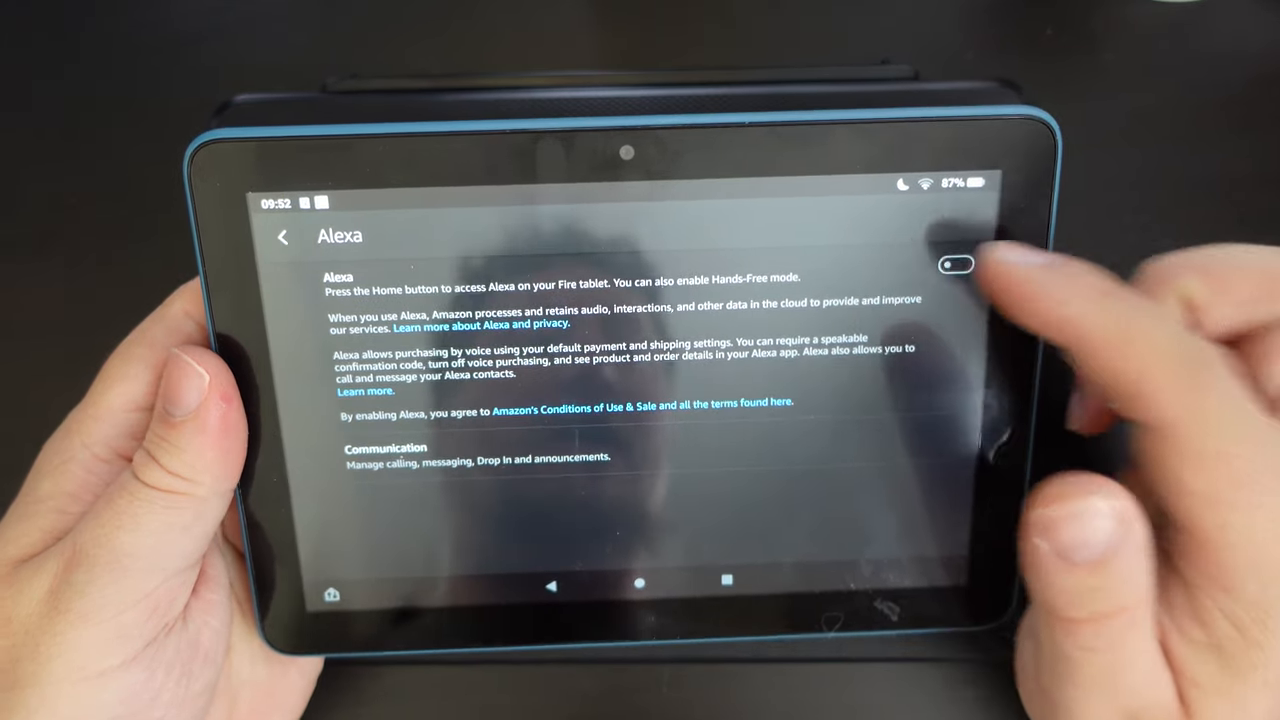
{"action": "left_click", "coordinate": [956, 262]}
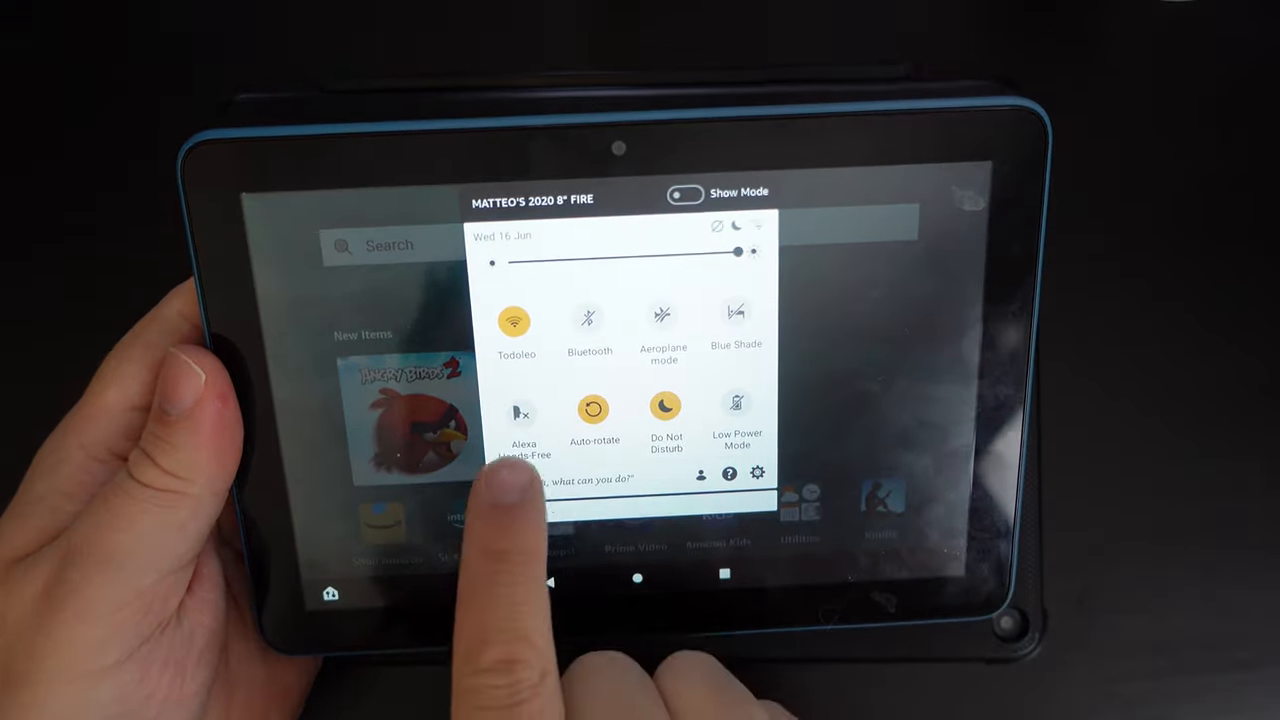
Step: Toggle the Alexa Hands-Free tile in quick settings so it shows on
{"action": "left_click", "coordinate": [522, 410]}
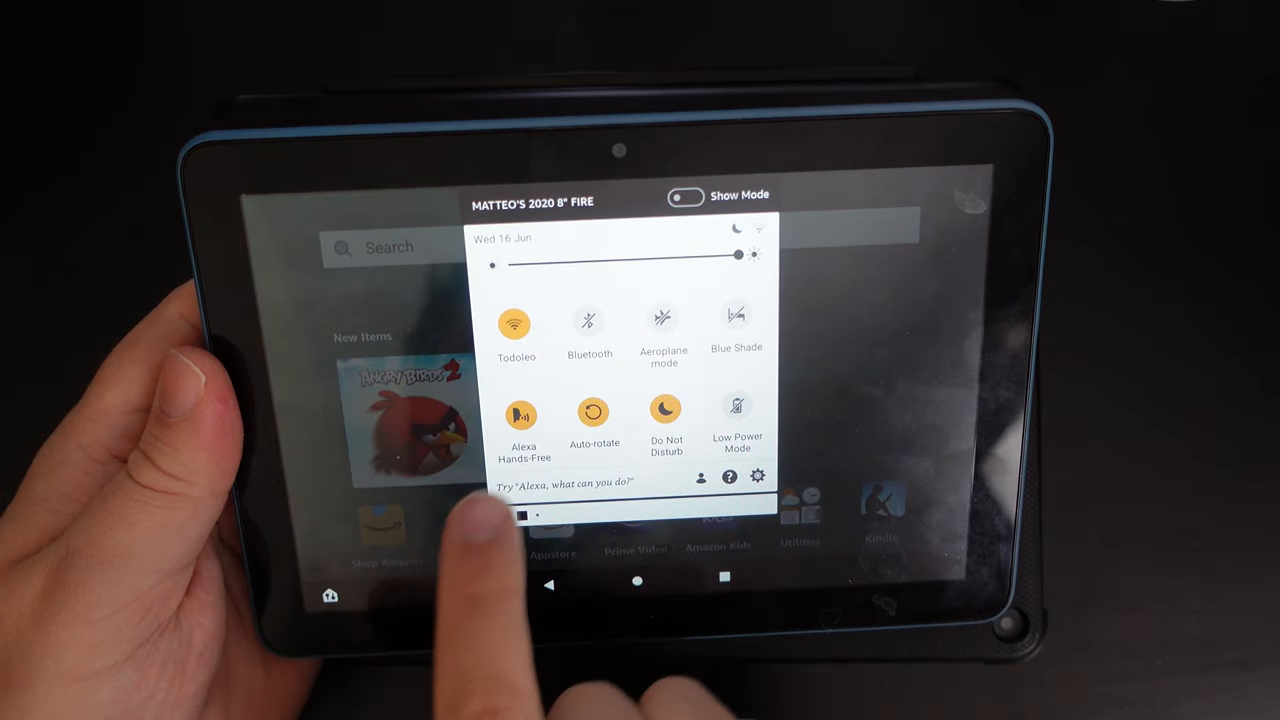
{"action": "left_click", "coordinate": [520, 413]}
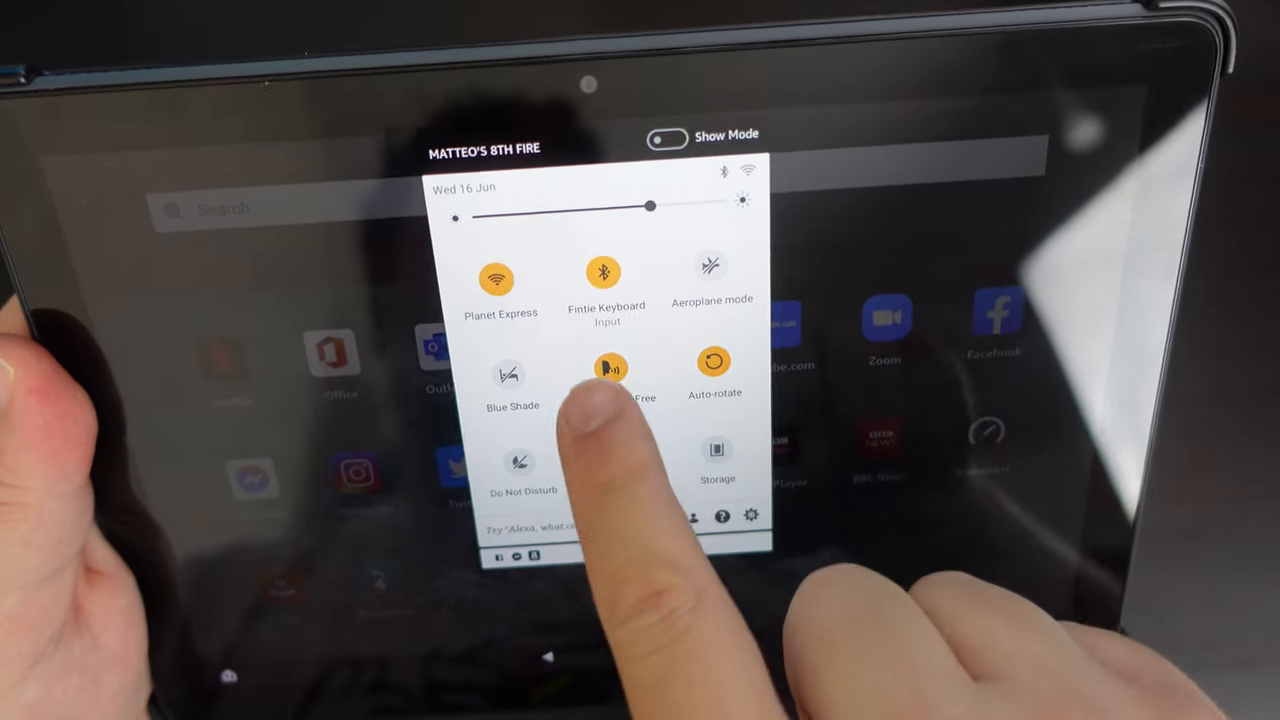
Step: Tap the Alexa Hands-Free tile on the other tablet's quick settings to disable it
{"action": "left_click", "coordinate": [613, 368]}
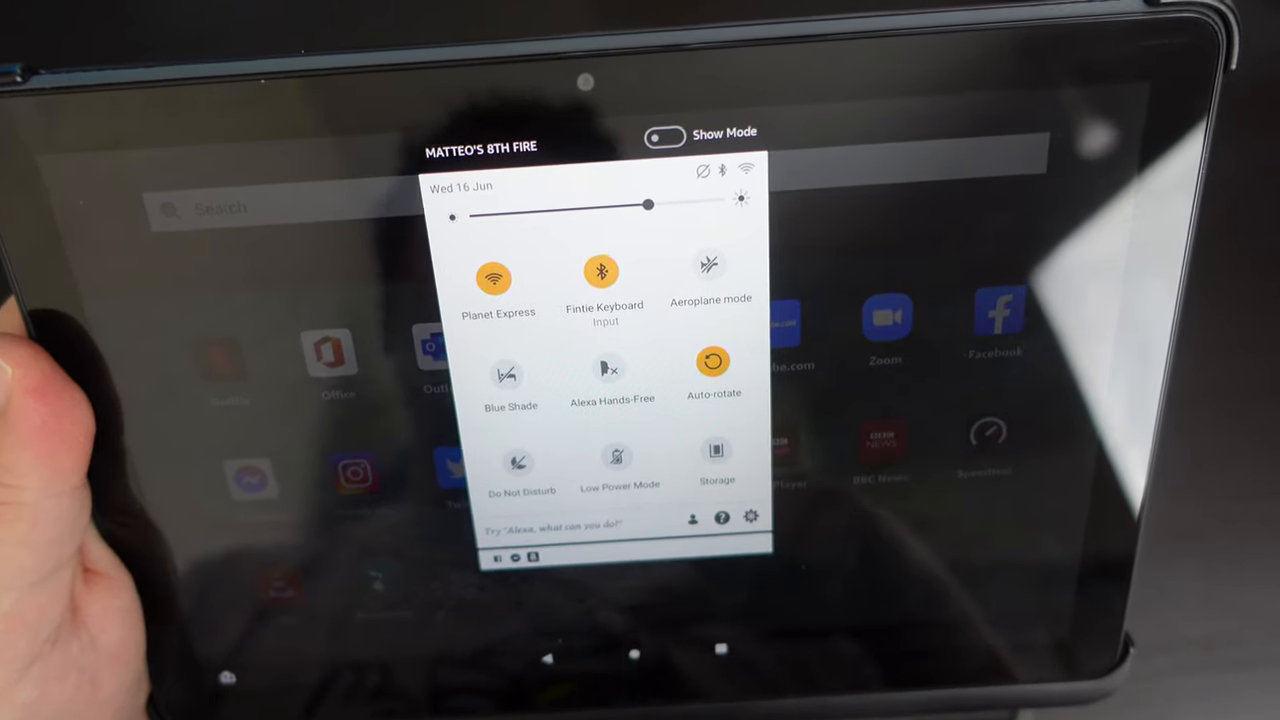